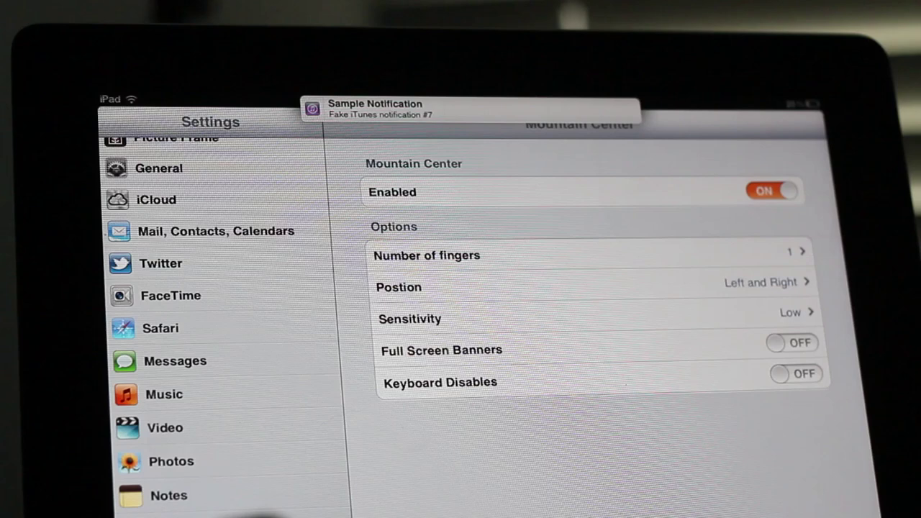
Toggle the Full Screen Banners switch in Mountain Center, then return to the Home Screen
click(791, 345)
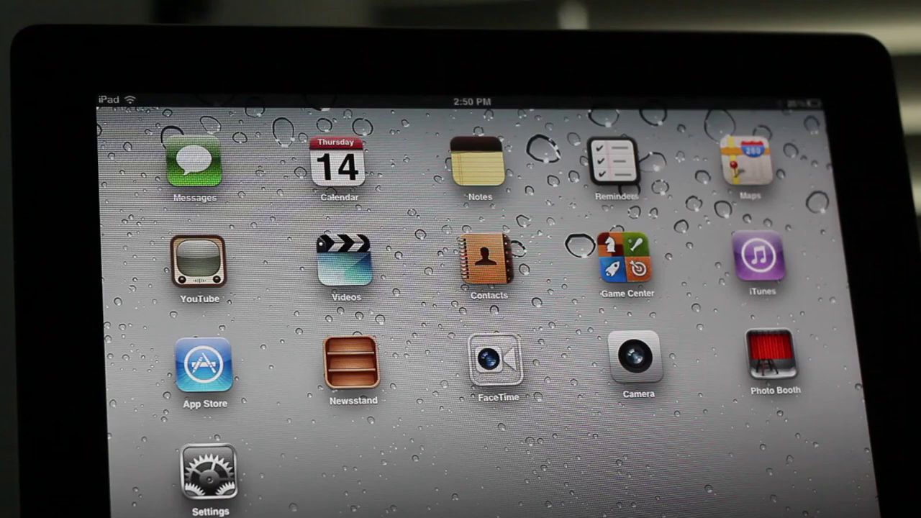
Launch Notes from the Home Screen to start a blank note dated today
click(472, 158)
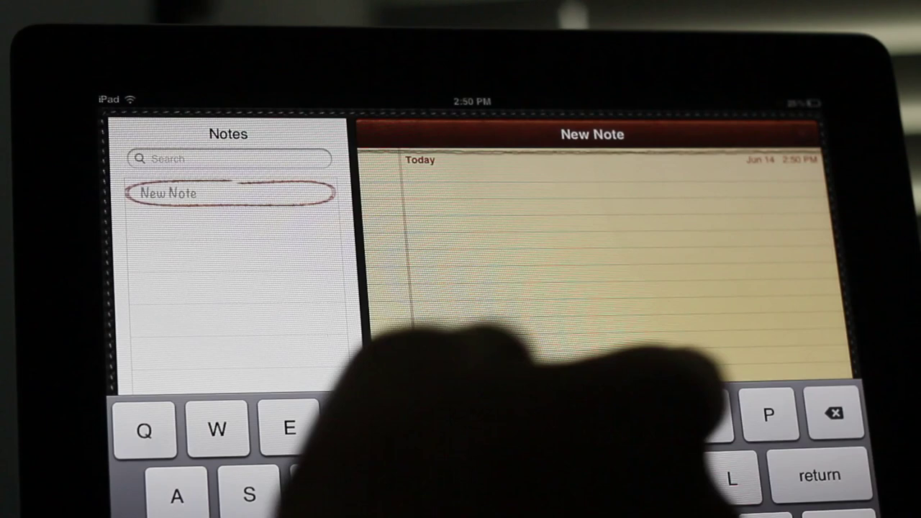